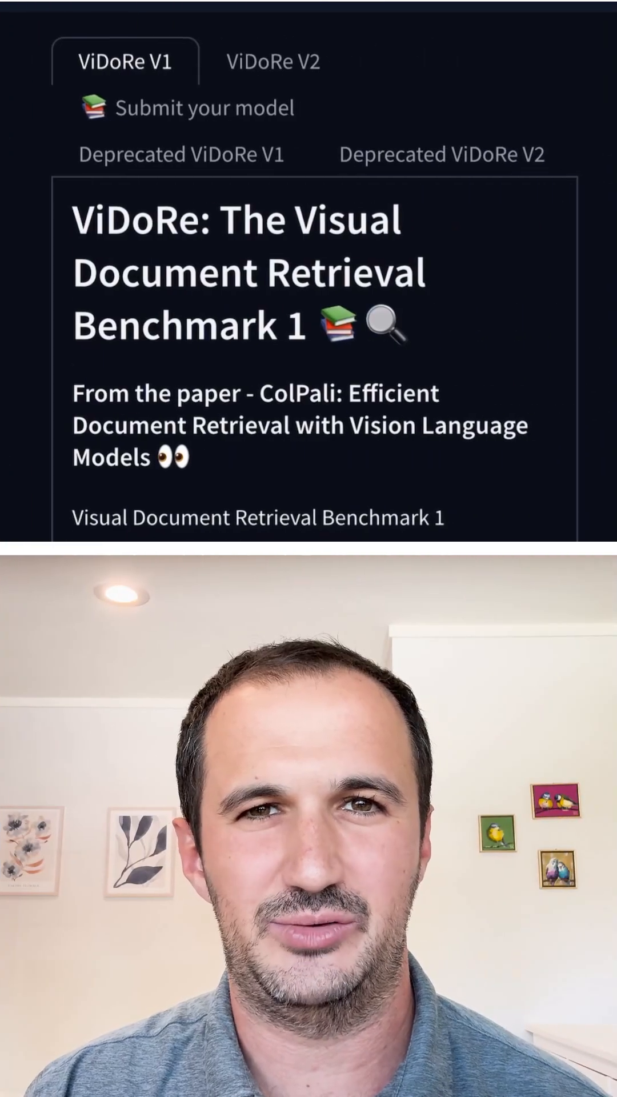
scroll(down, 3)
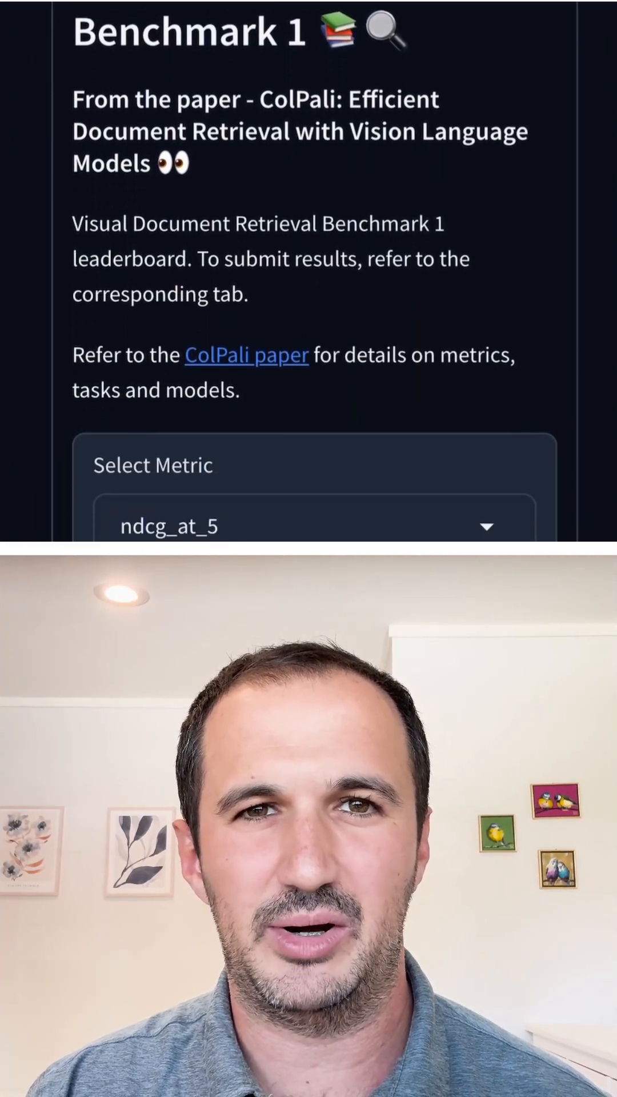
scroll(down, 3)
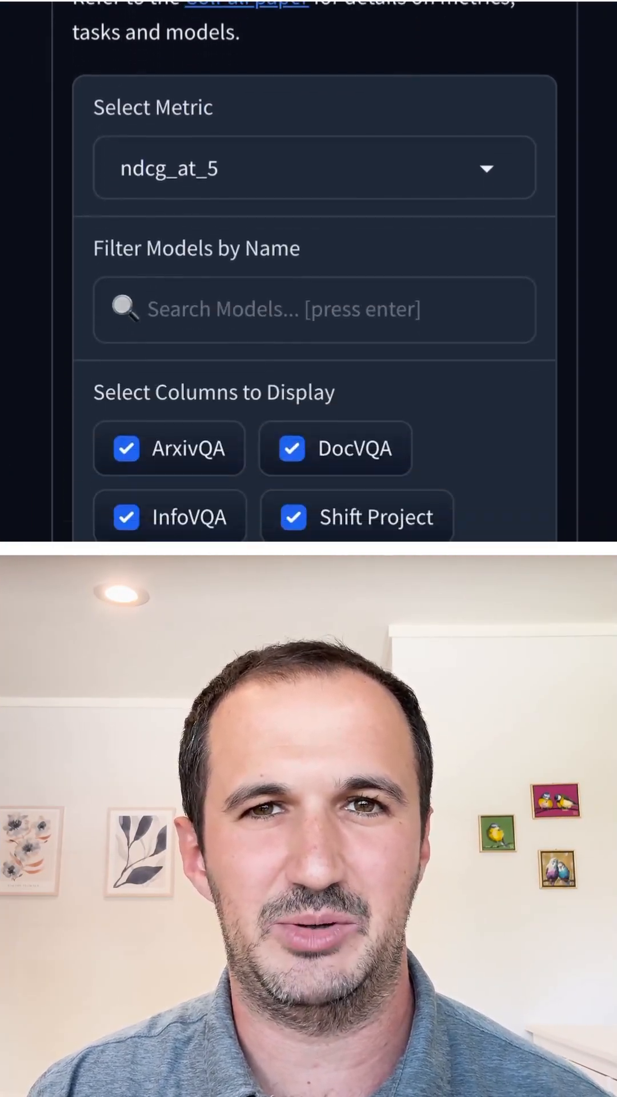
scroll(down, 3)
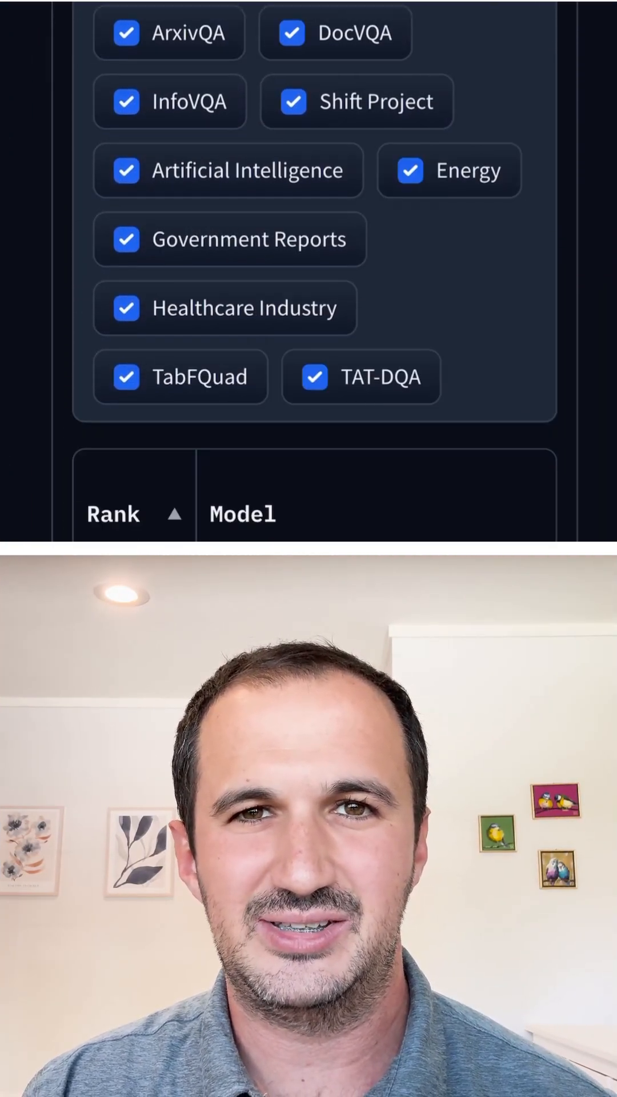
scroll(down, 3)
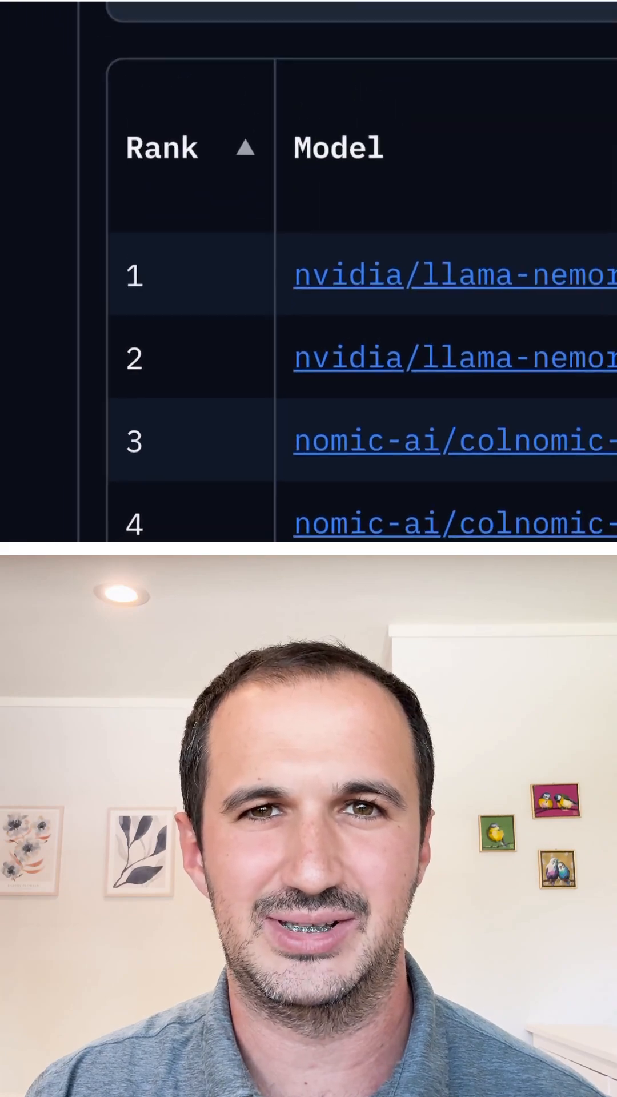
scroll(down, 3)
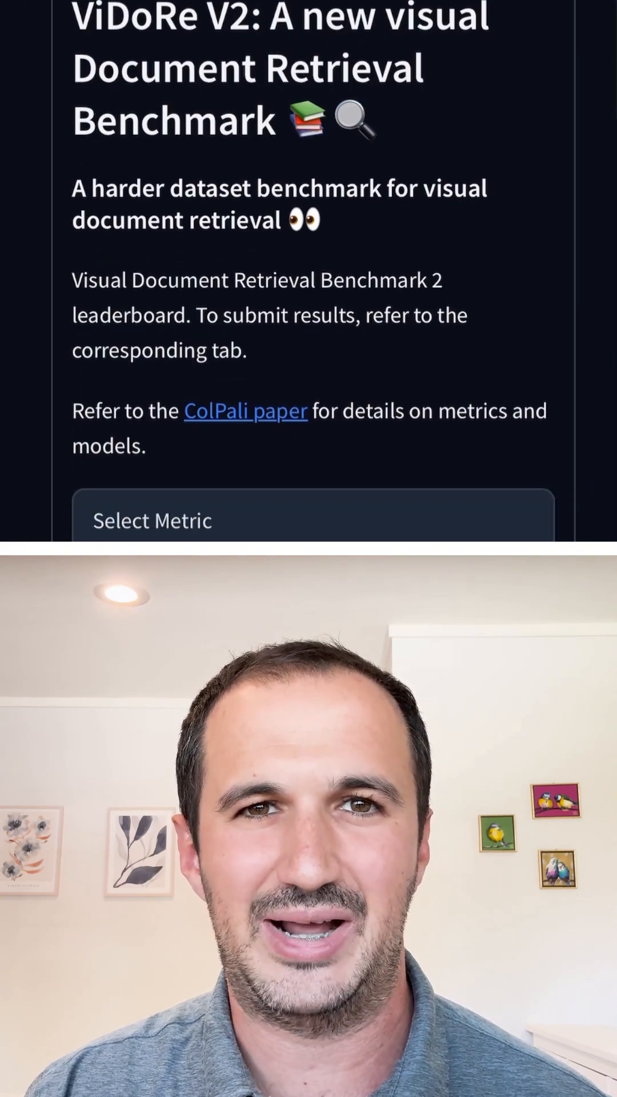
scroll(down, 3)
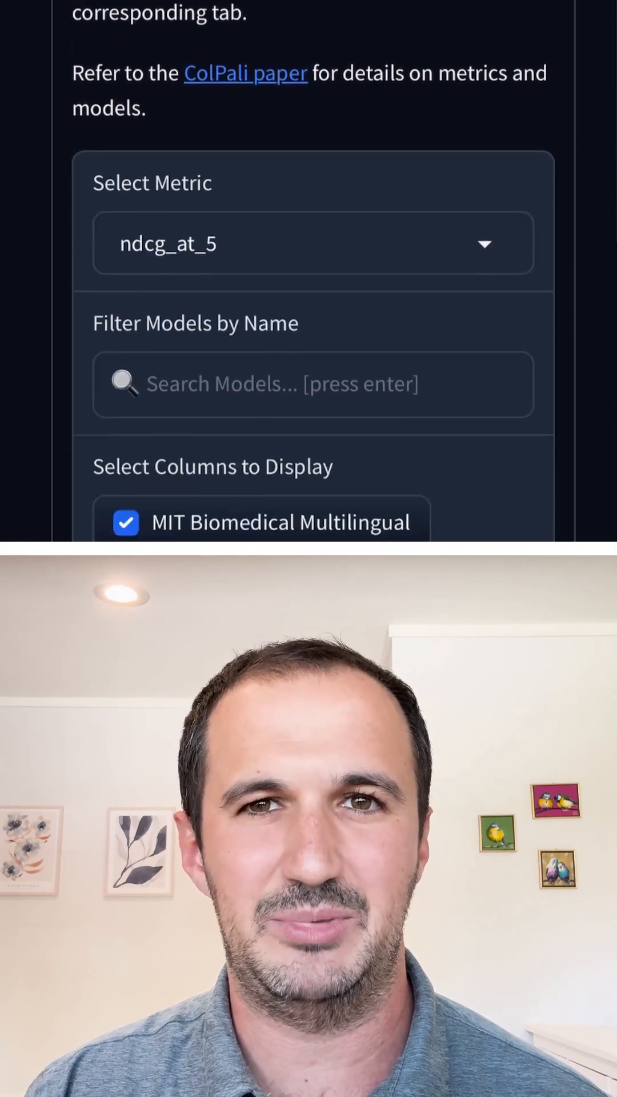
scroll(down, 3)
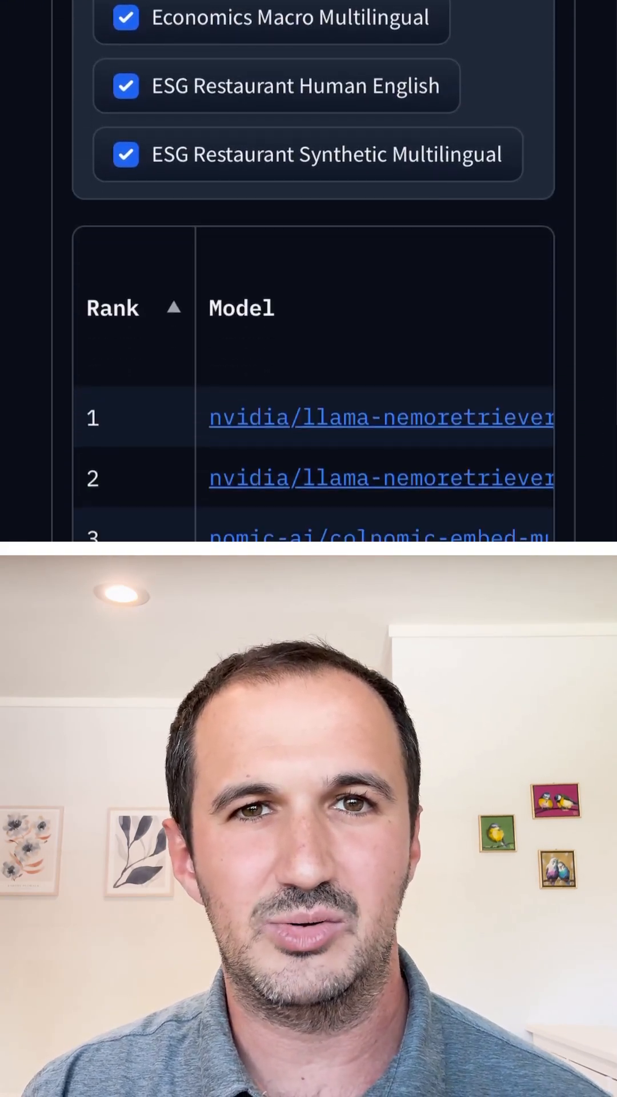
scroll(down, 3)
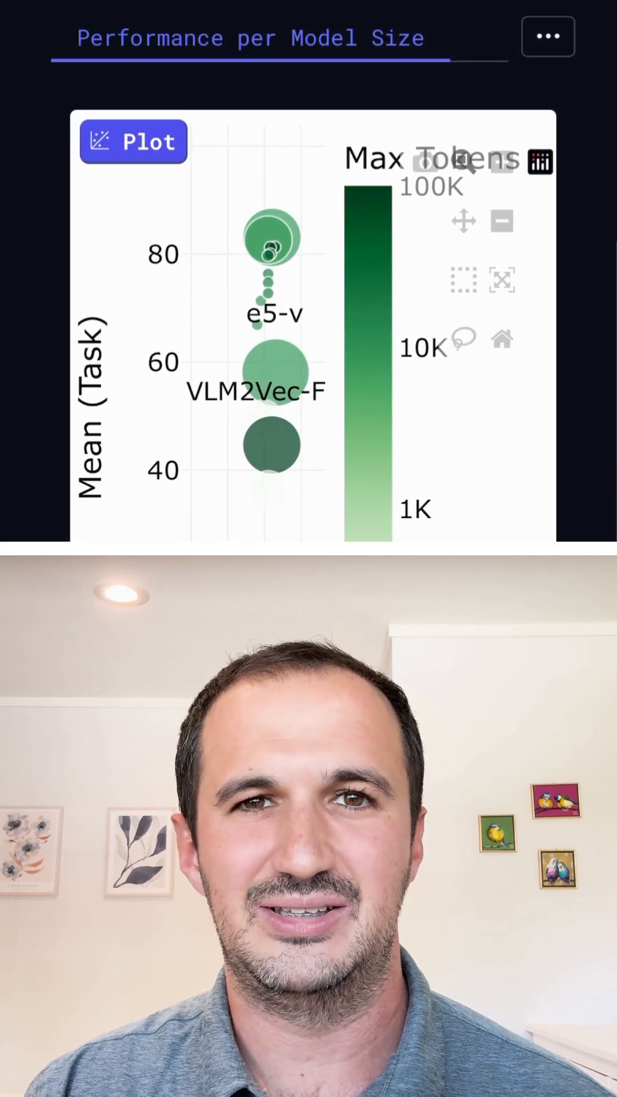
scroll(down, 3)
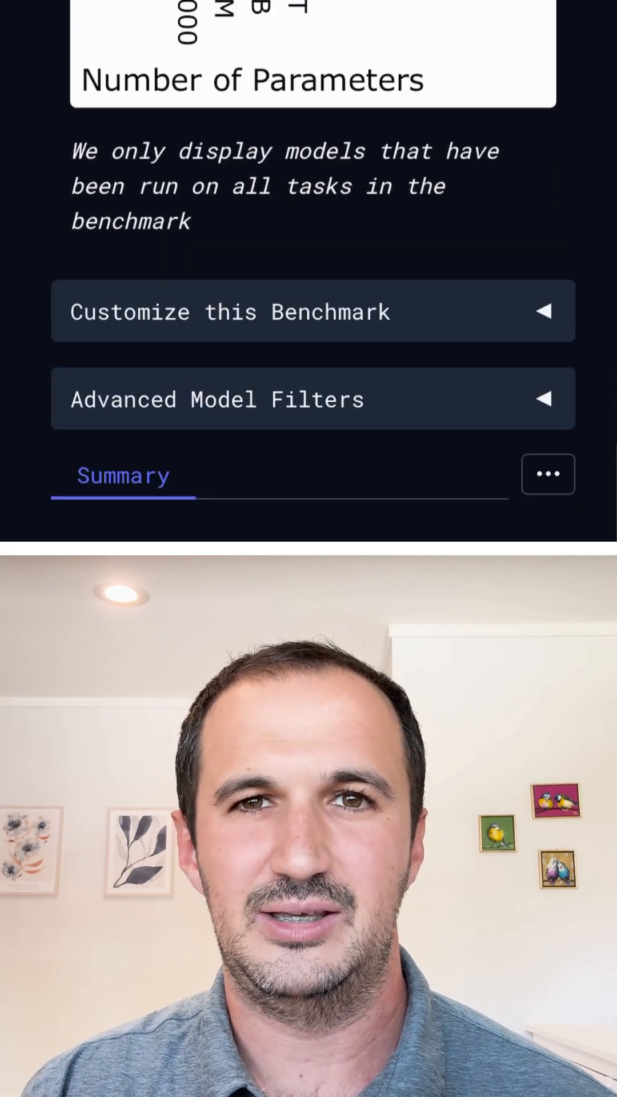
scroll(down, 3)
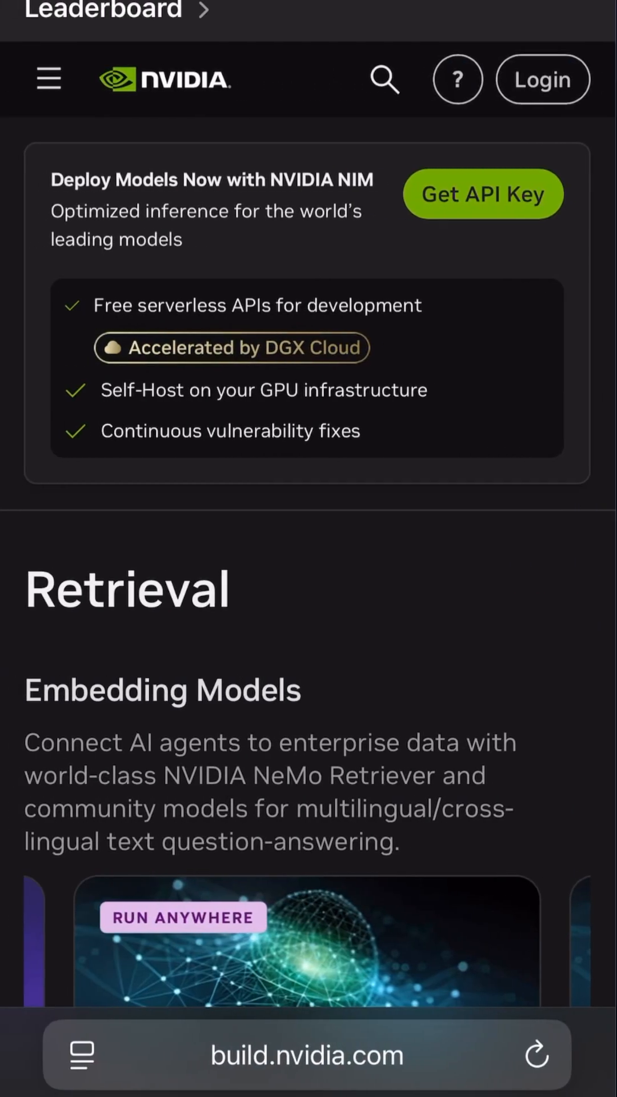
scroll(down, 3)
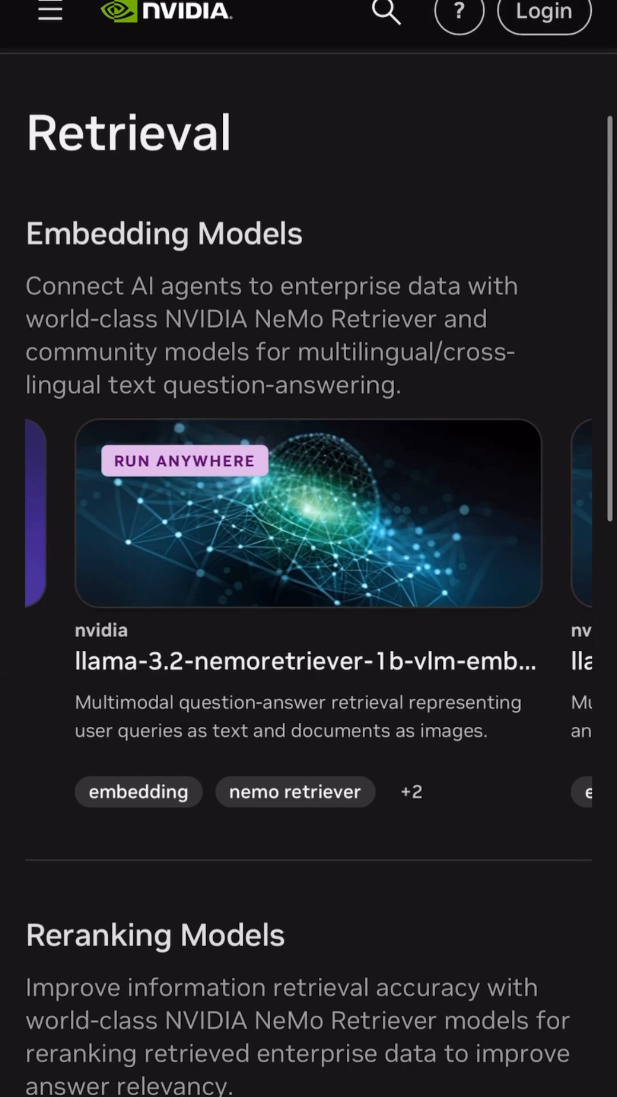